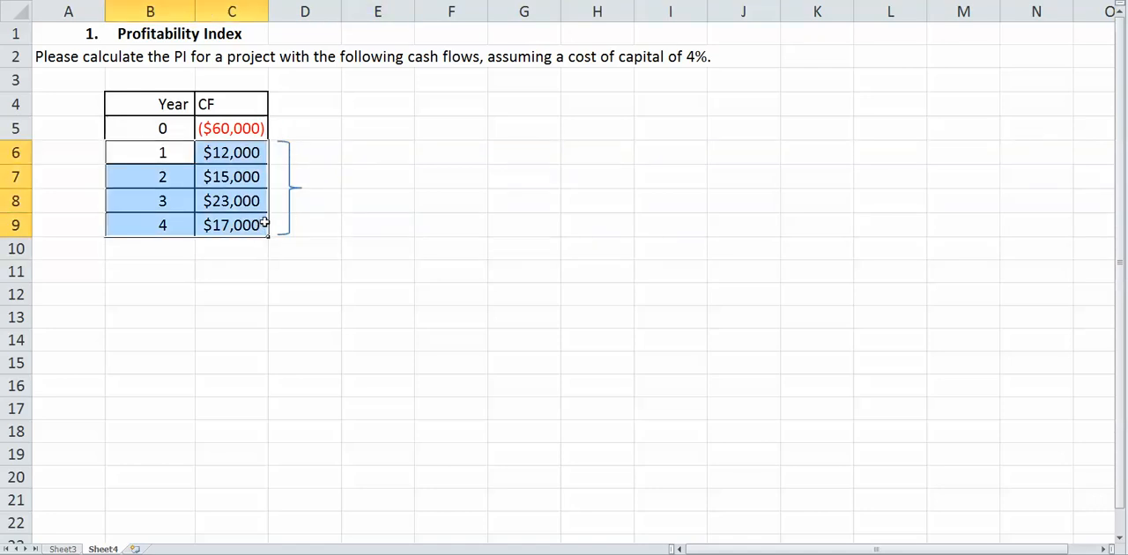
Label year 0 as 'Cash Outflow' in D5 and years 1–4 as 'Cash Inflows' beside the bracket
click(233, 104)
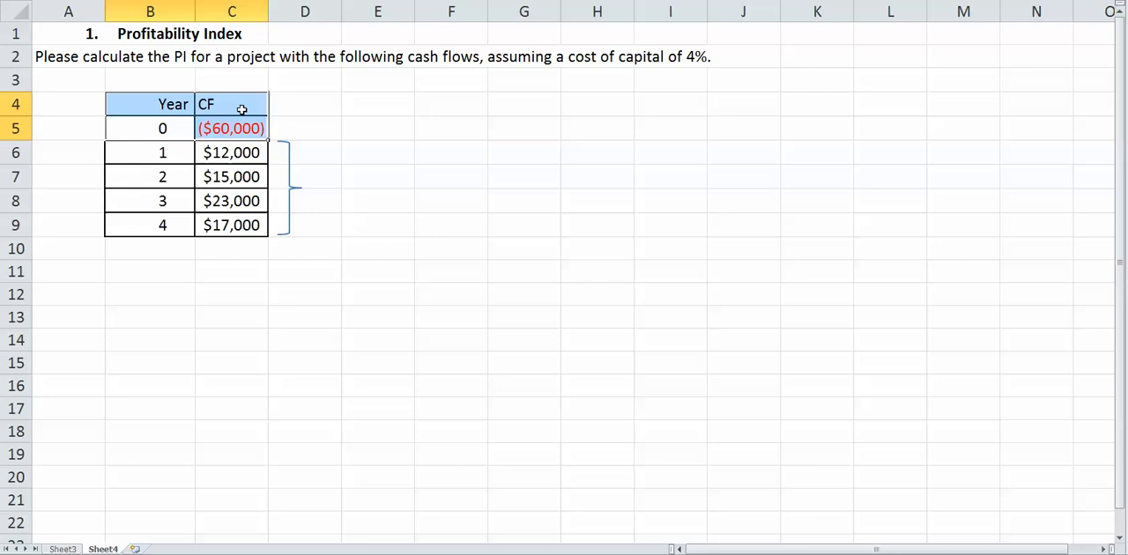
click(305, 201)
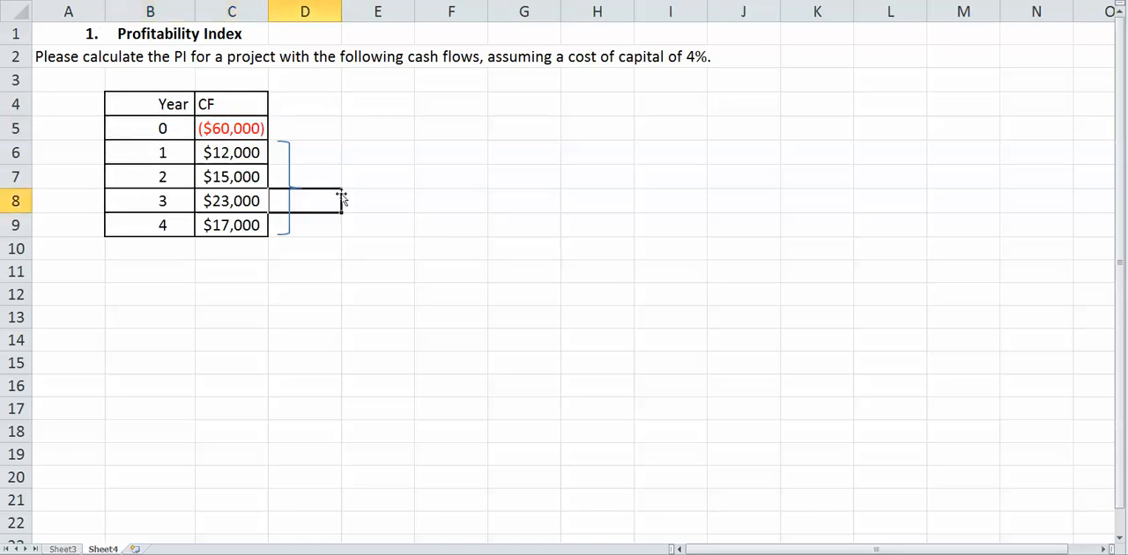
click(377, 177)
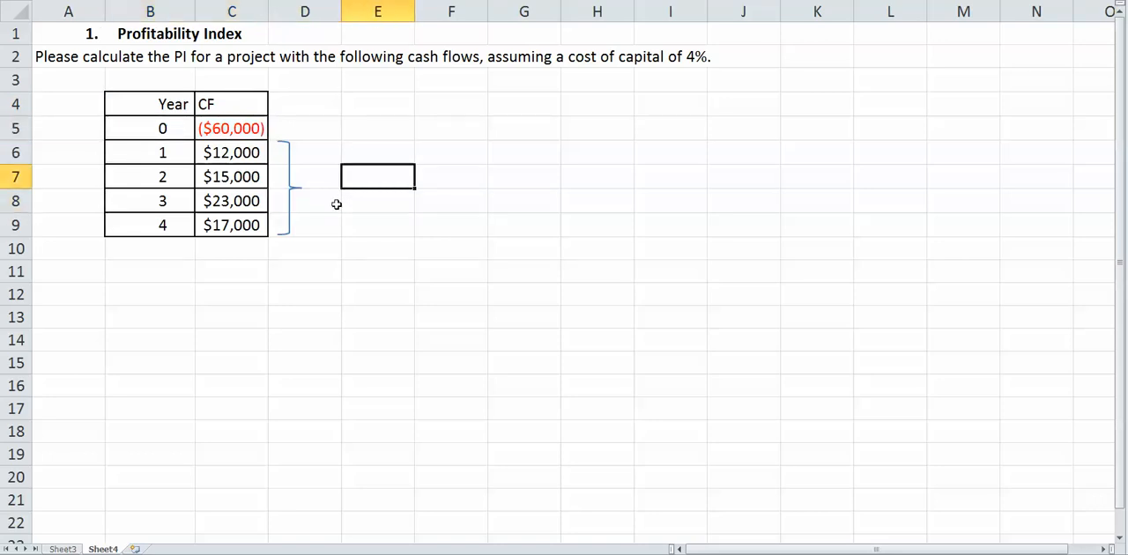
text(Cash Inflows)
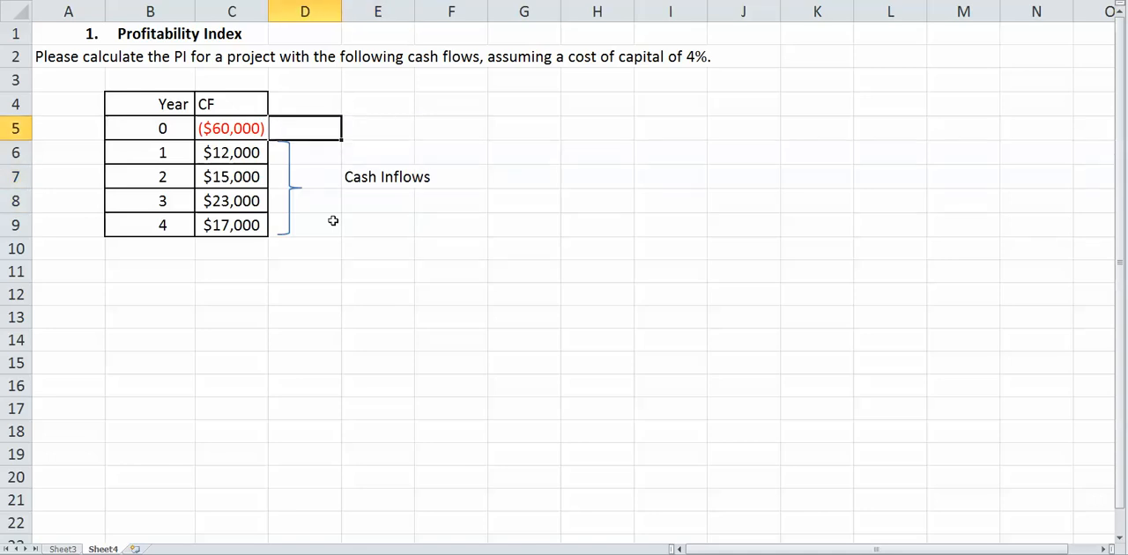
text(Cash Outflow)
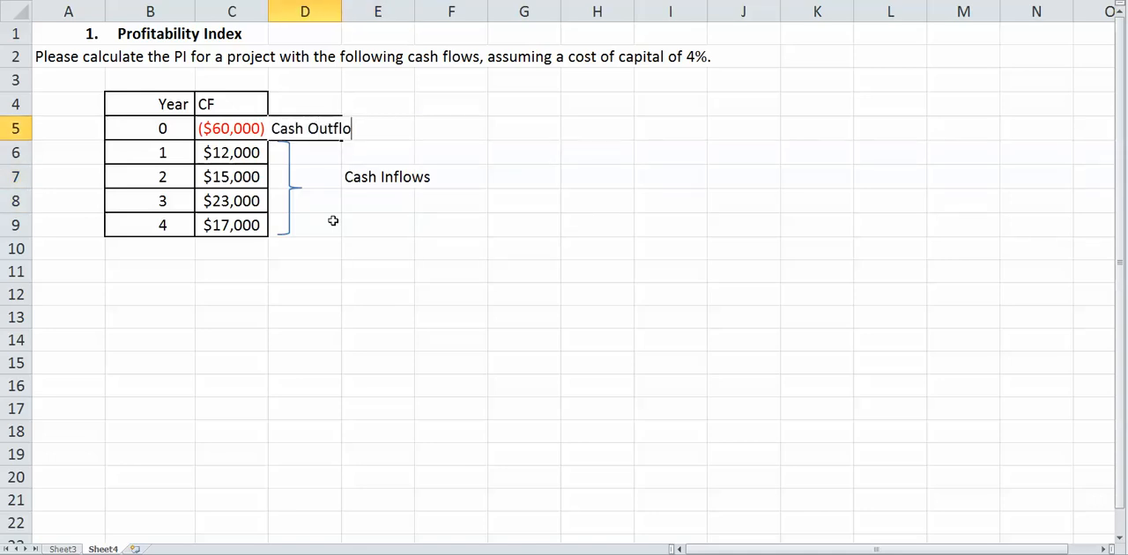
key(Return)
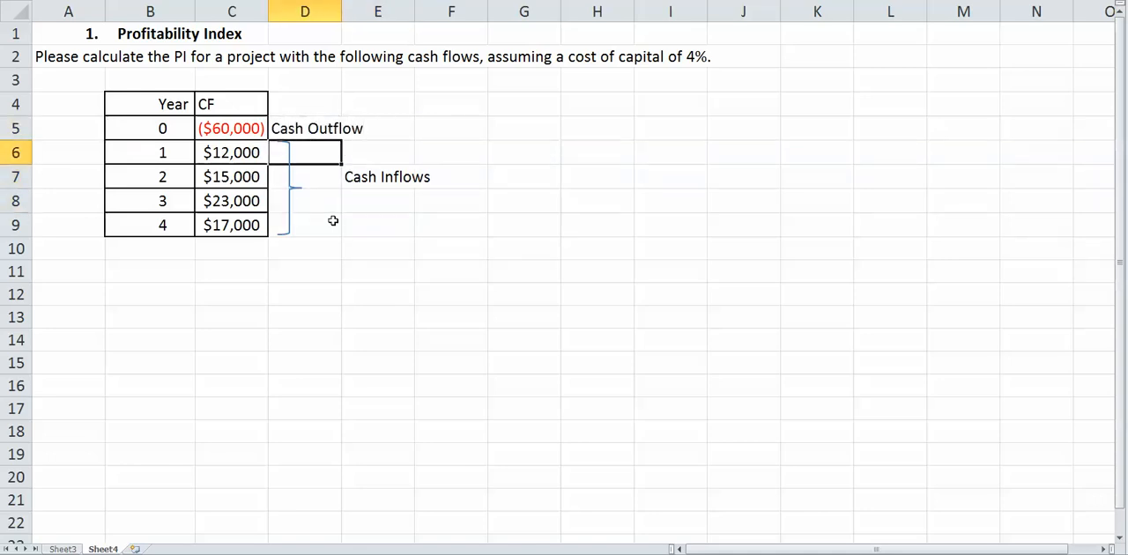
mouse_move(427, 82)
text(PV)
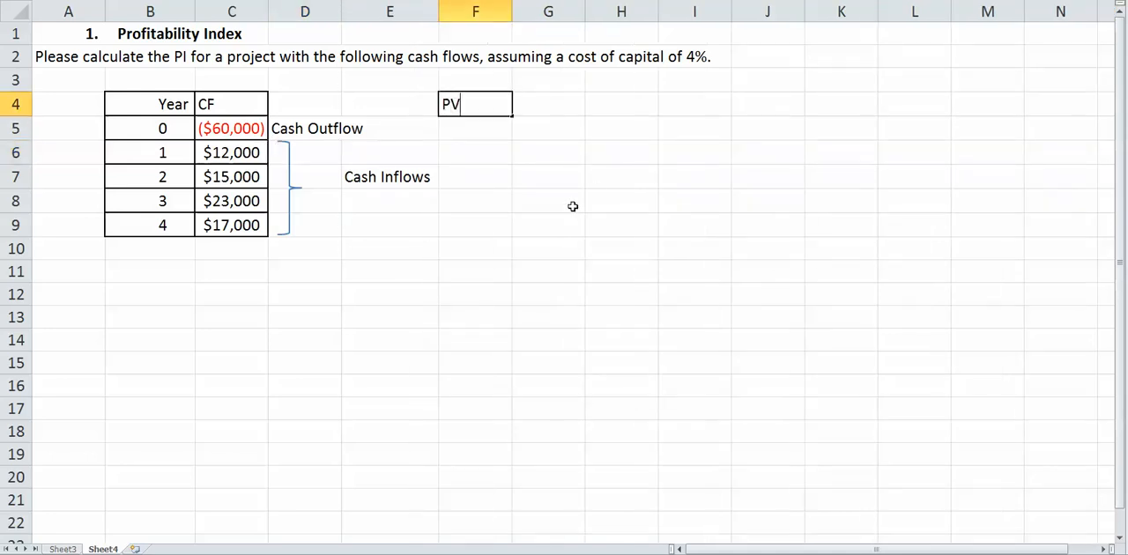
Add a PV(CF) heading and enter =C5/(1+.04)^B5 giving -60000 for year 0, then start year 1
text((CF)
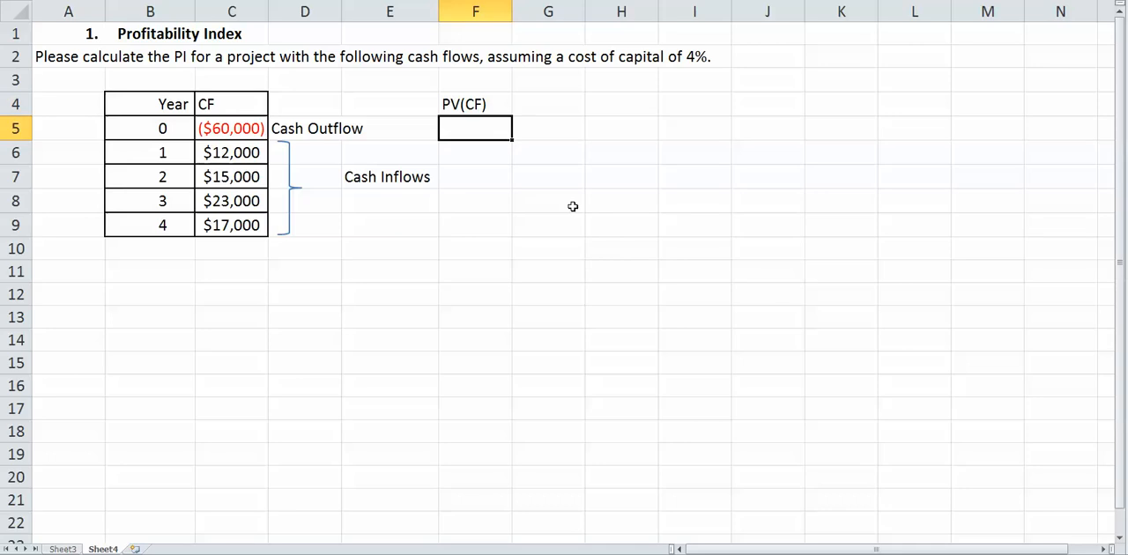
text(=C5/)
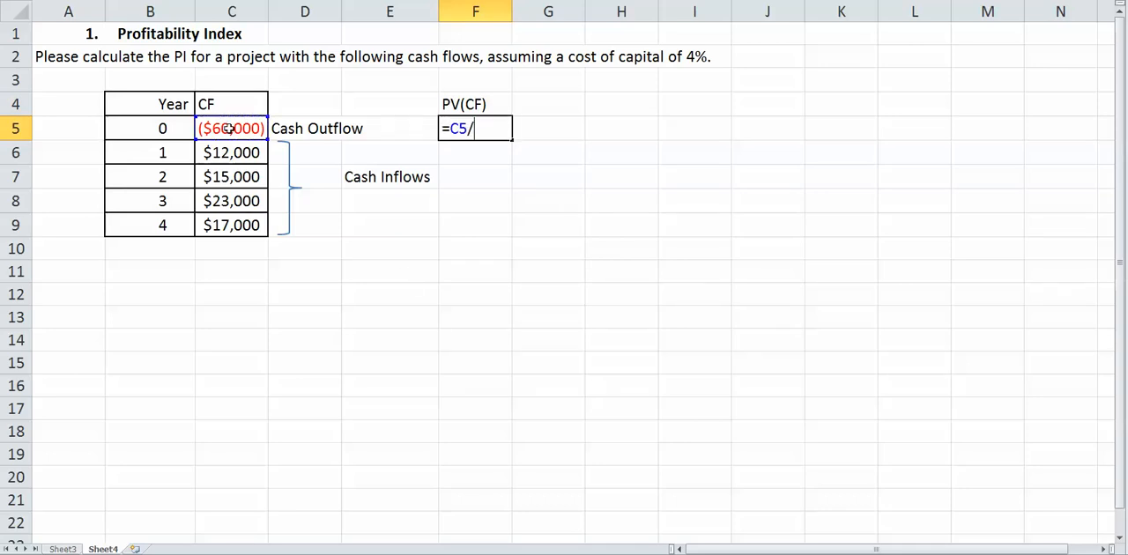
text((1+)
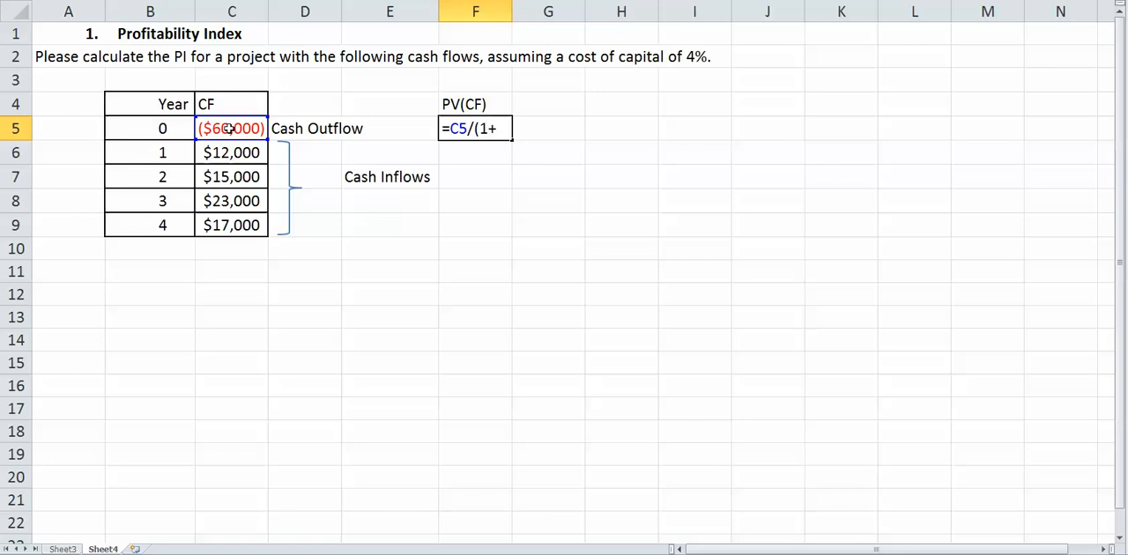
text(.04)
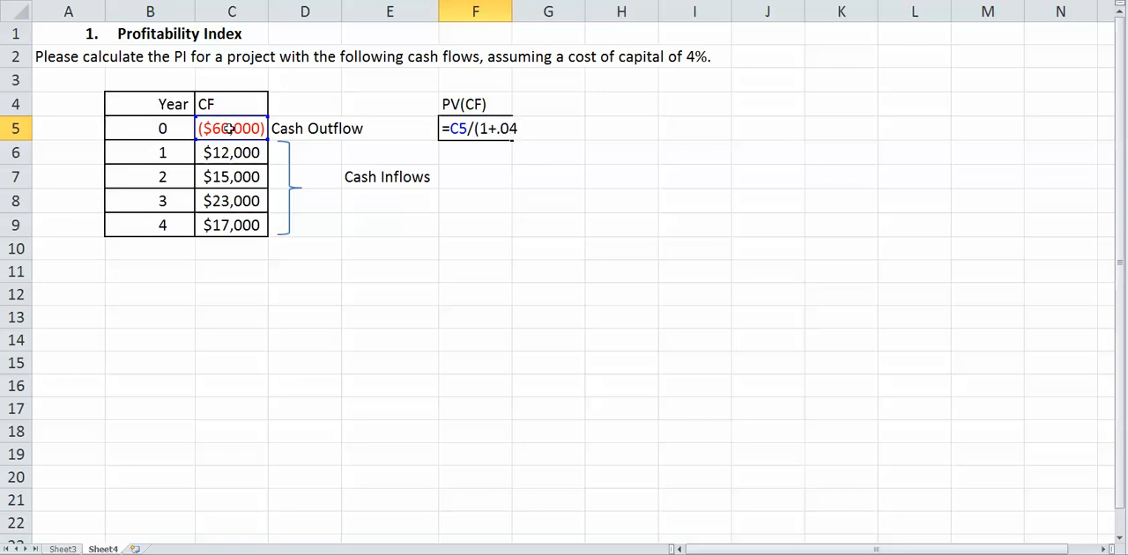
text(^)
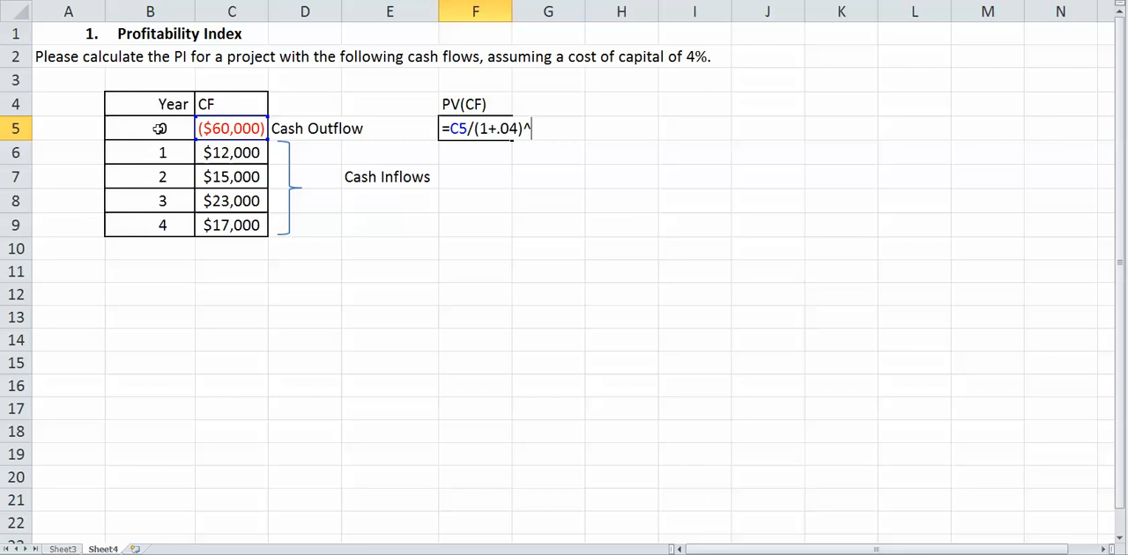
key(Return)
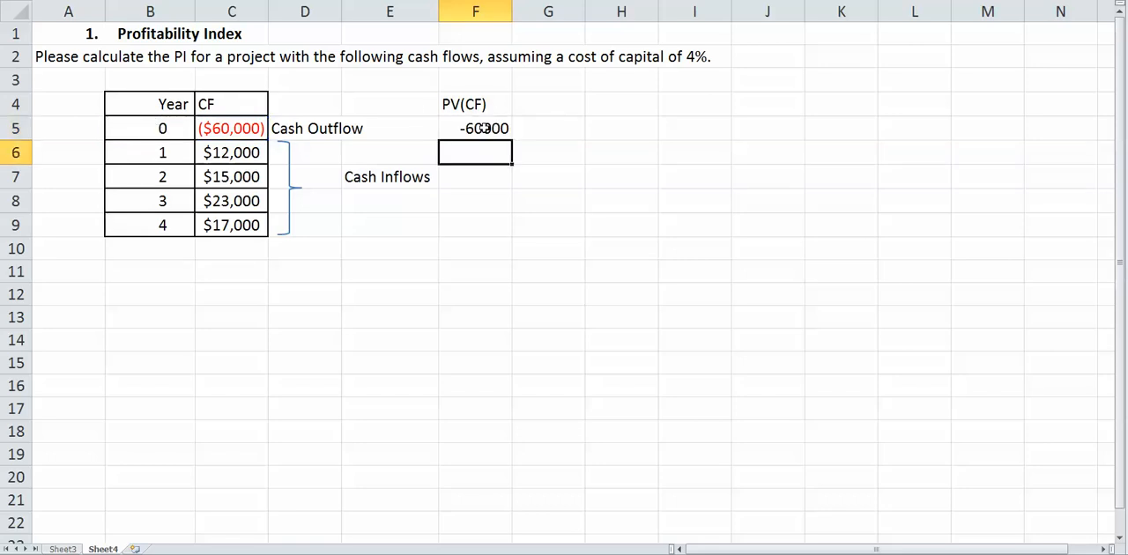
click(476, 126)
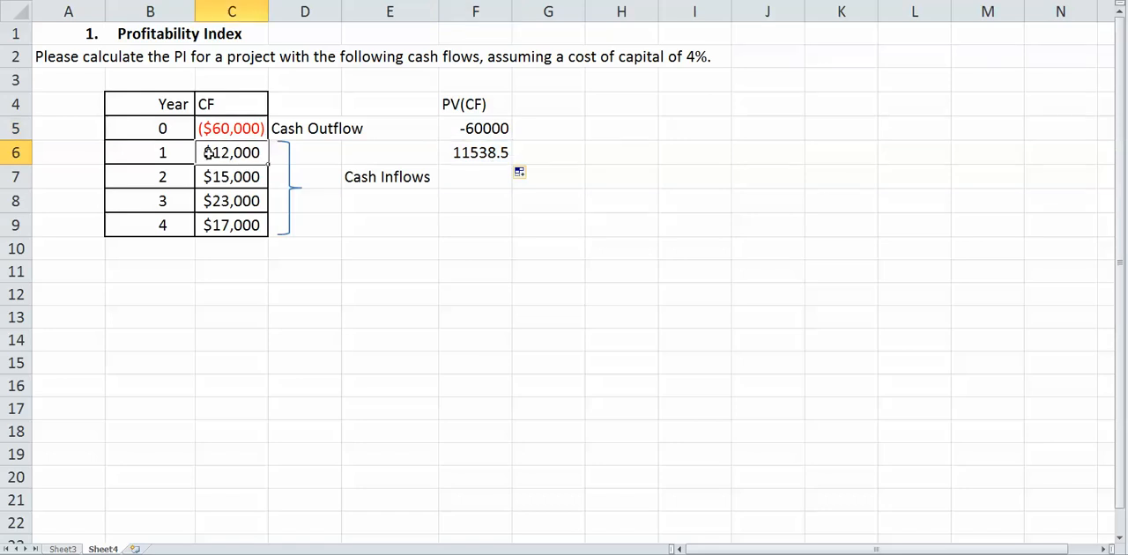
Fill the present value formula down to year 4 and format F5:F9 as Accounting dollar amounts
click(476, 153)
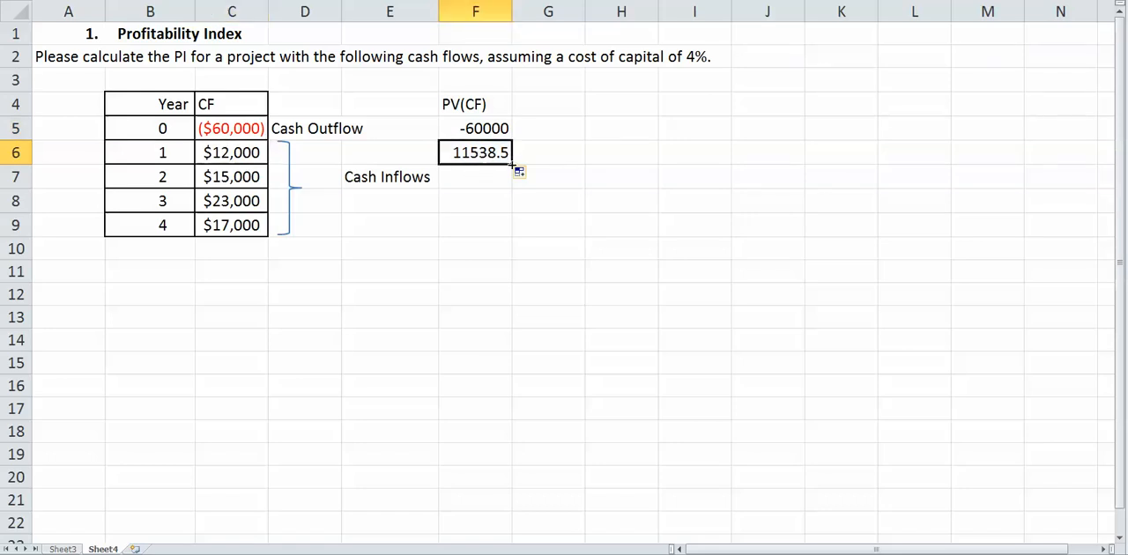
drag(519, 162, 518, 233)
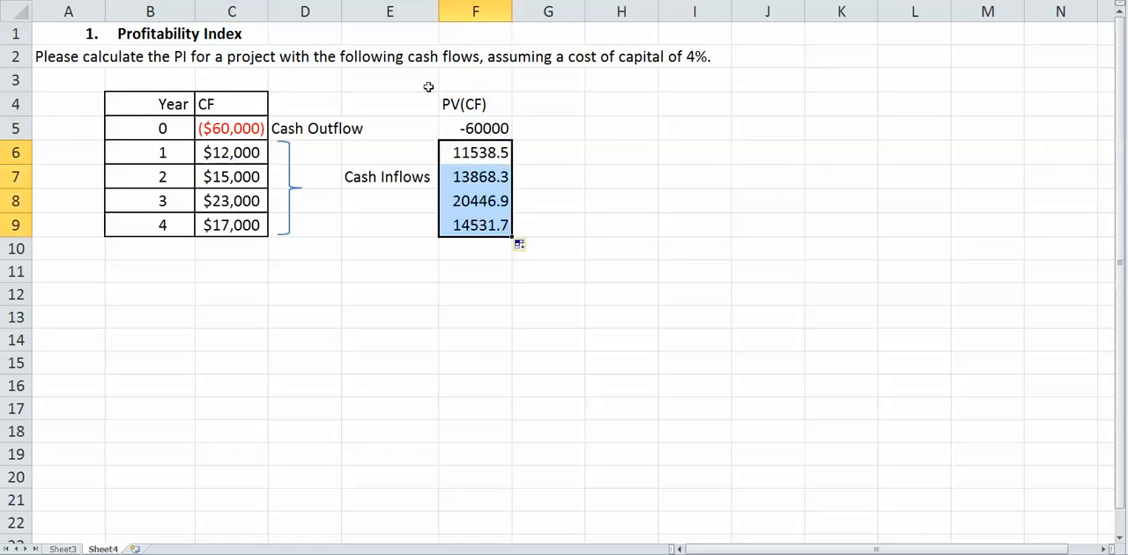
click(476, 127)
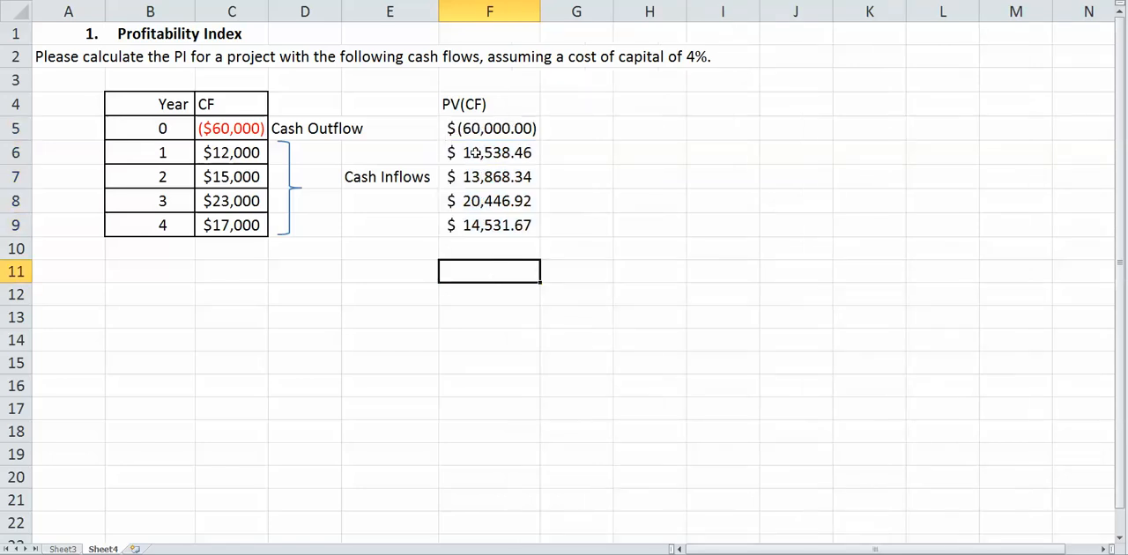
drag(490, 153, 490, 226)
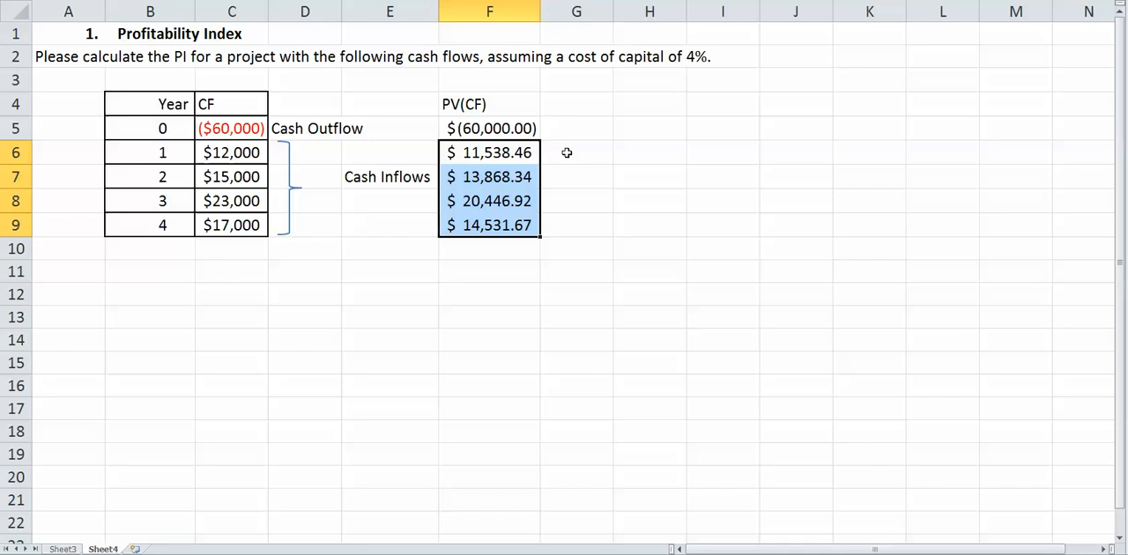
Sum the PV(CF) column in F11, giving $60,385.39
click(490, 272)
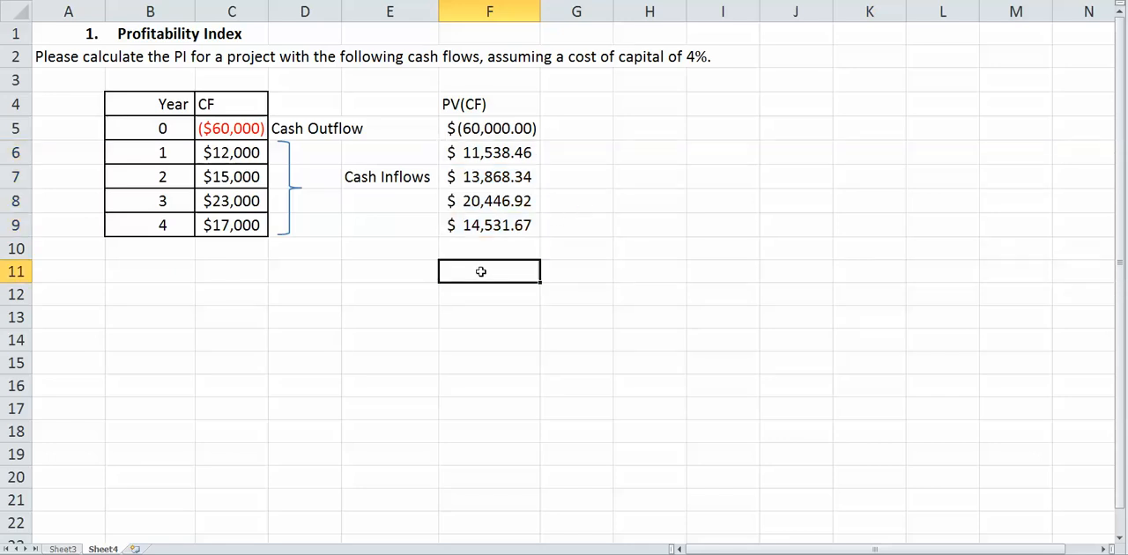
text(=sum)
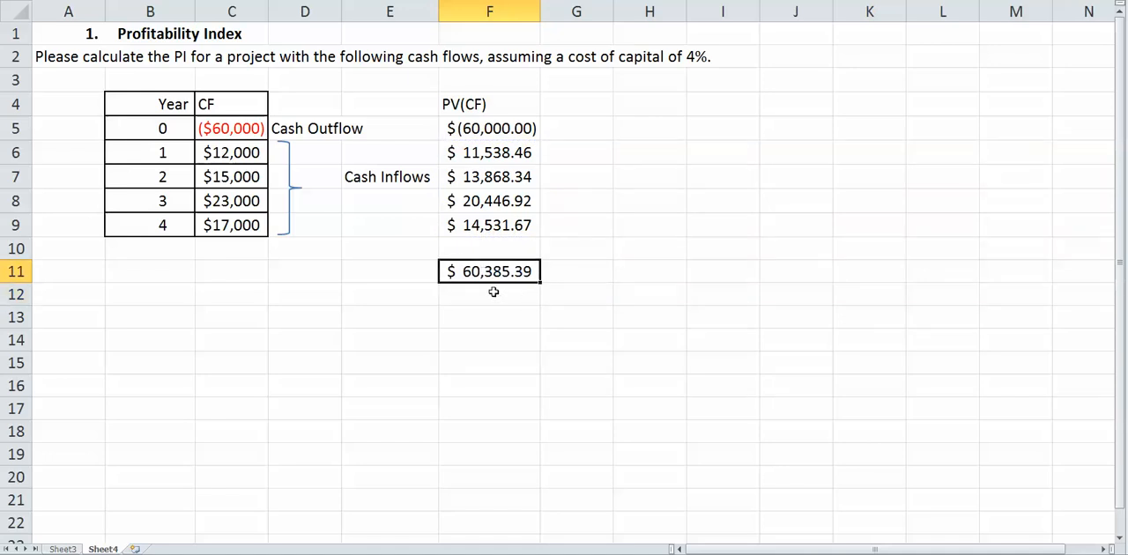
Write 'PI = PV(Cash Inflows) / Initial Outlay' in B13
click(150, 317)
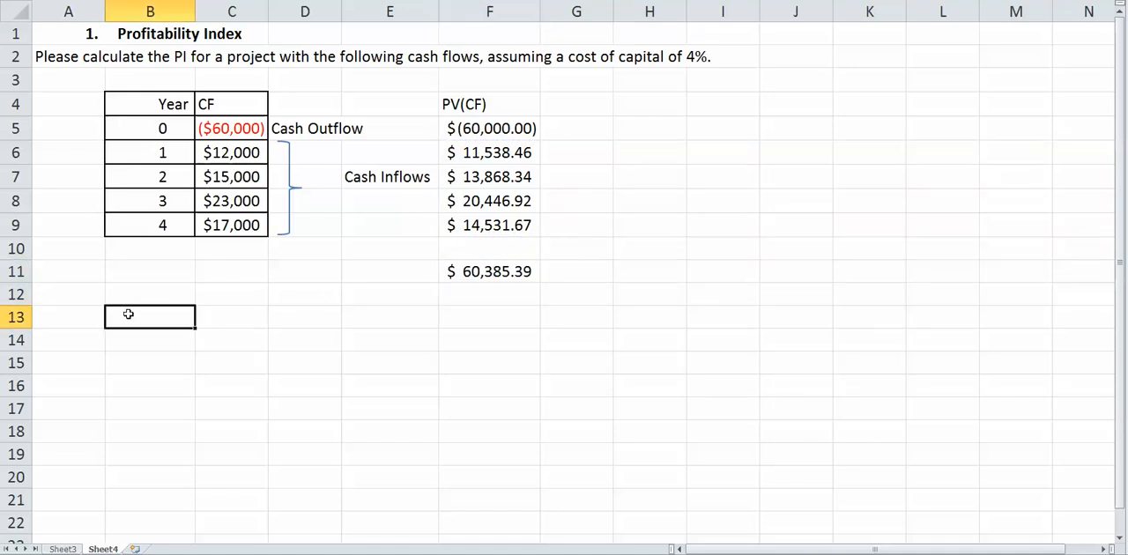
text(PI =)
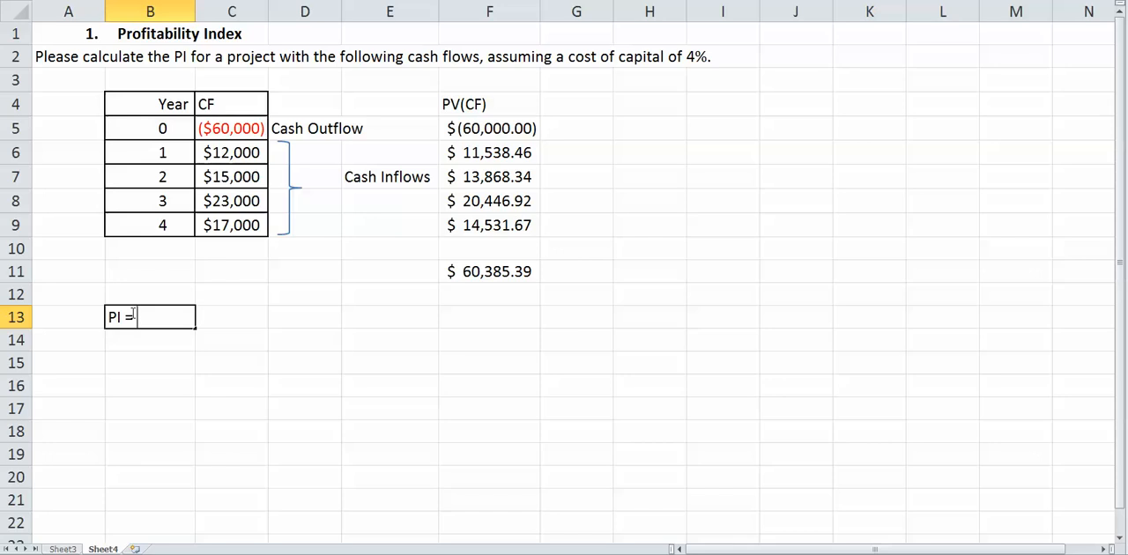
text(PV()
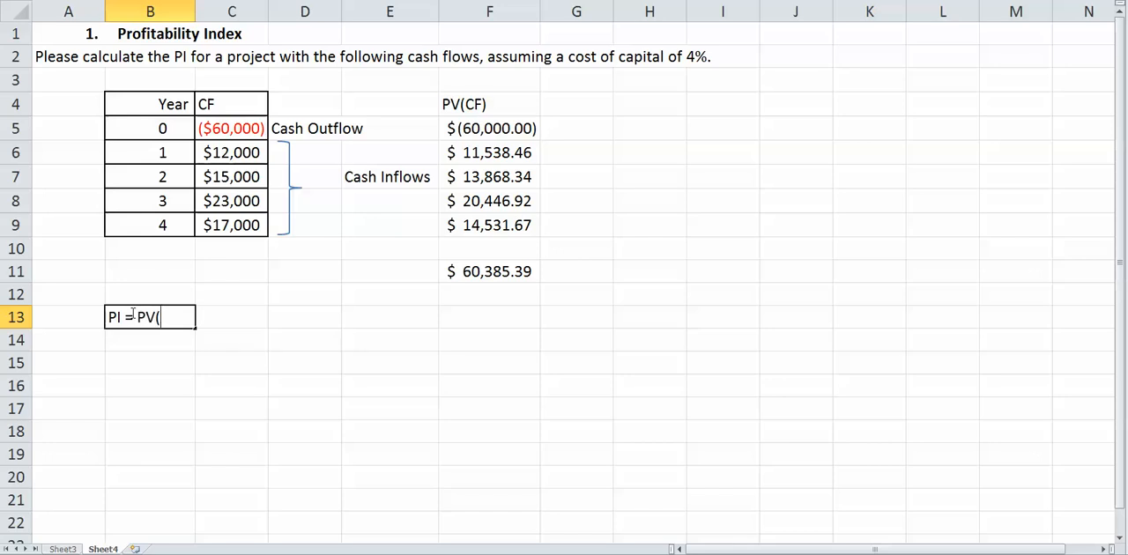
text(CF))
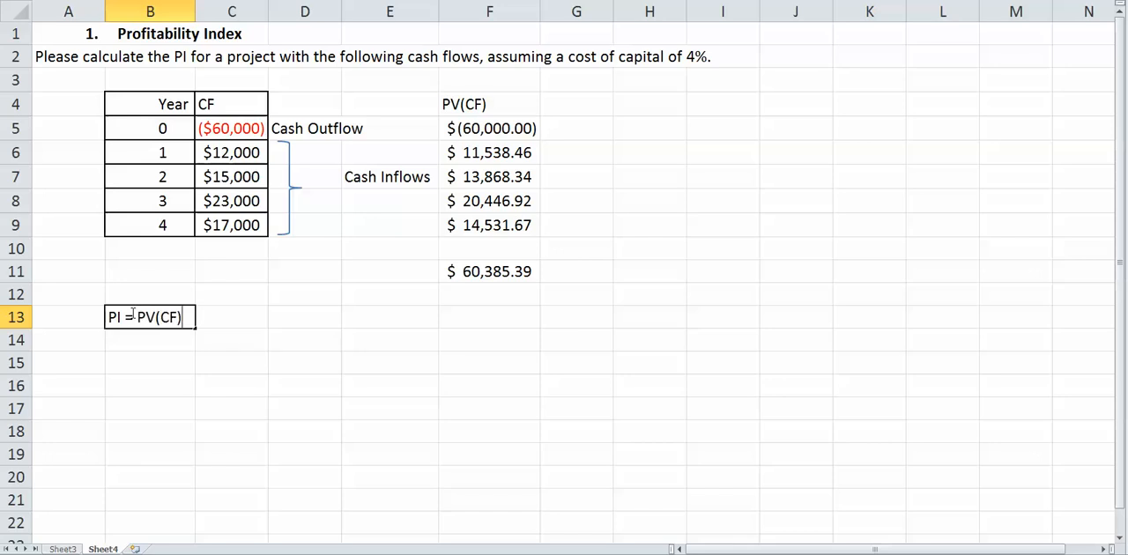
text(Cash Inflo)
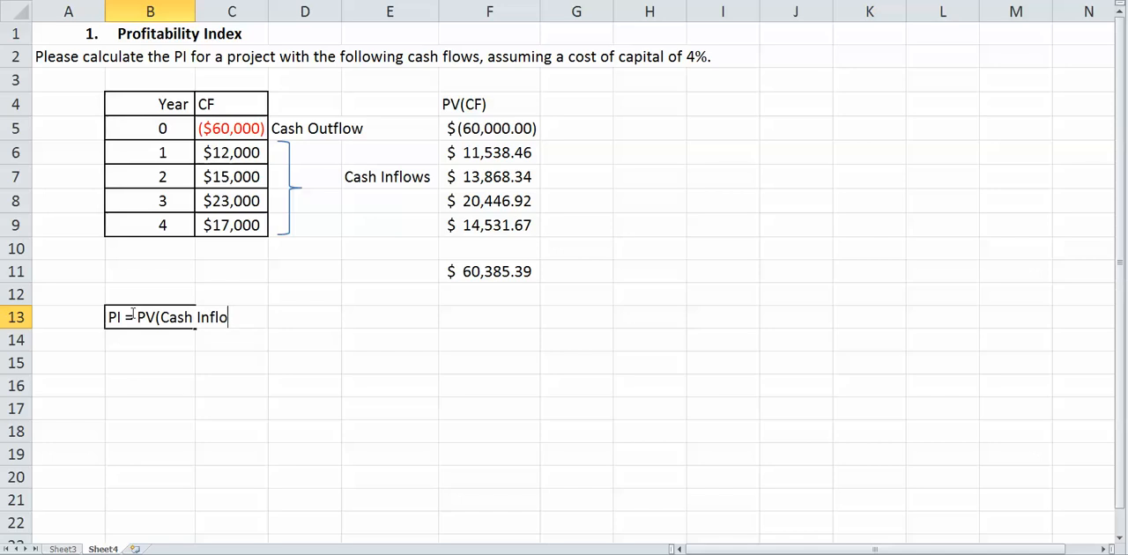
text(ws) /)
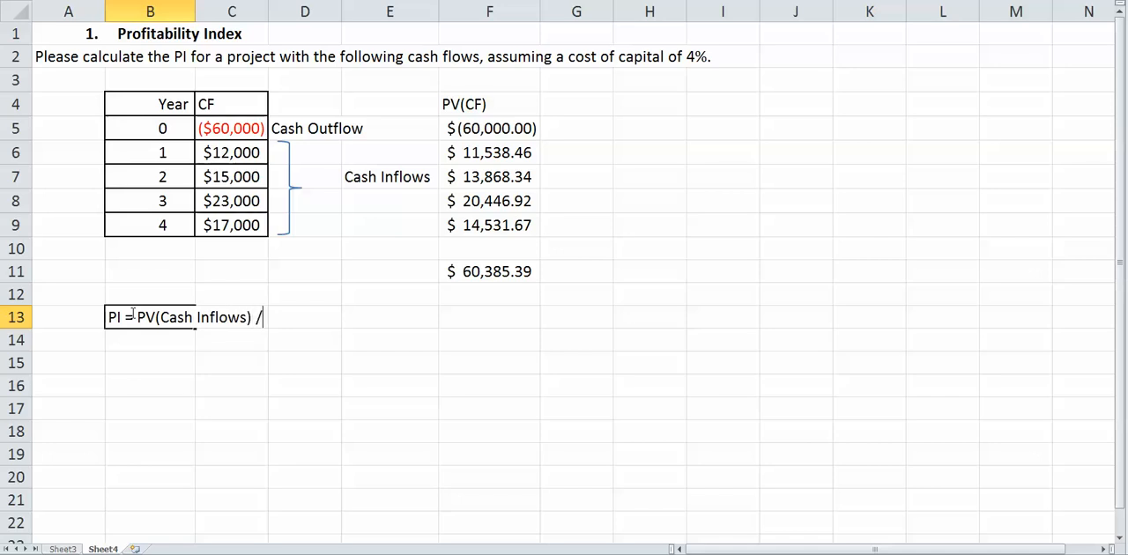
text(Initial O)
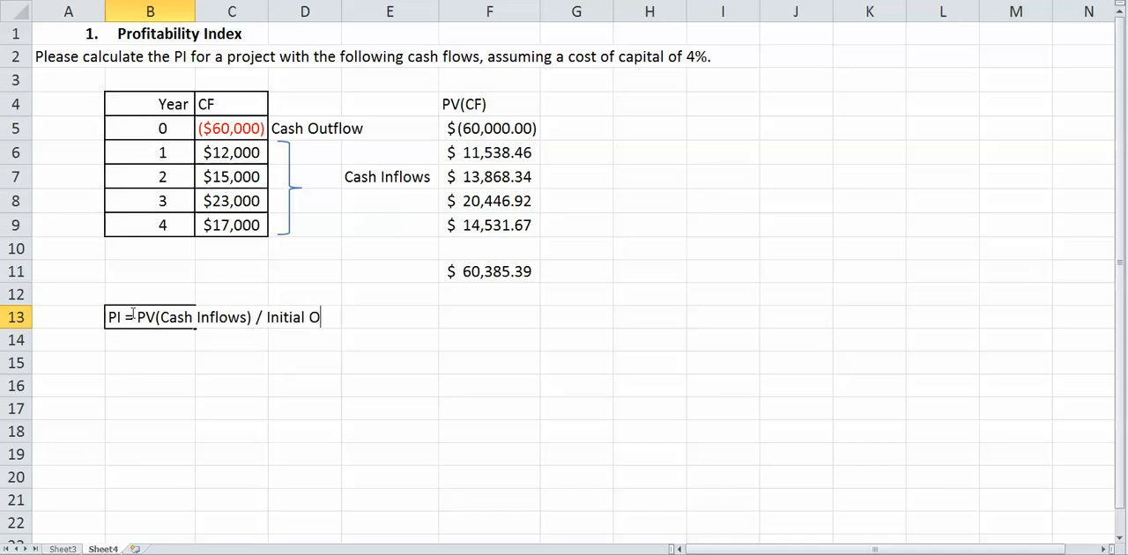
text(utlay)
click(149, 341)
text(\)
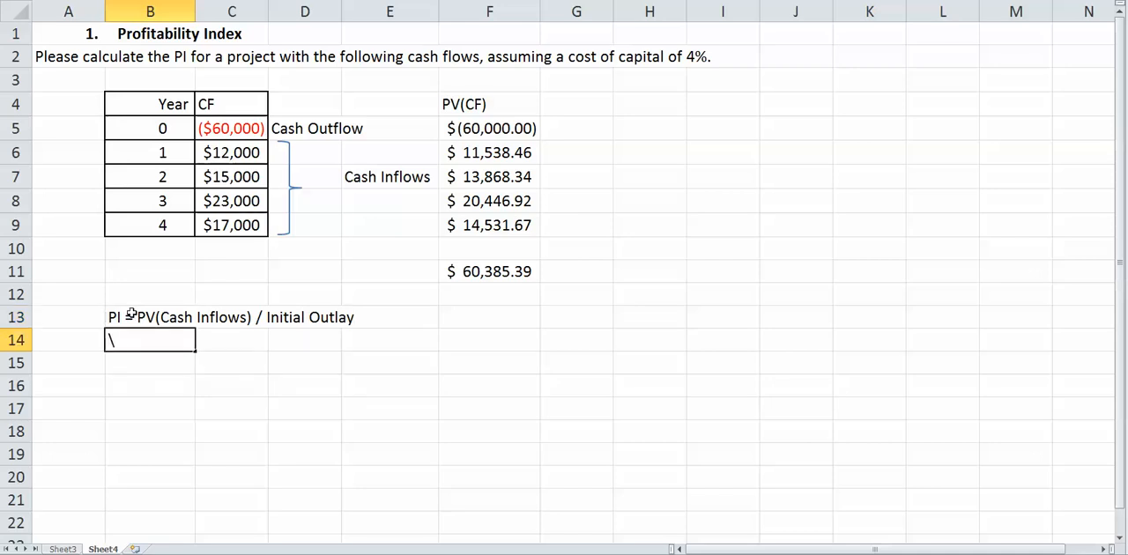
Write the figures '= 60385.39 / 60,000' beneath it in row 14
text(=)
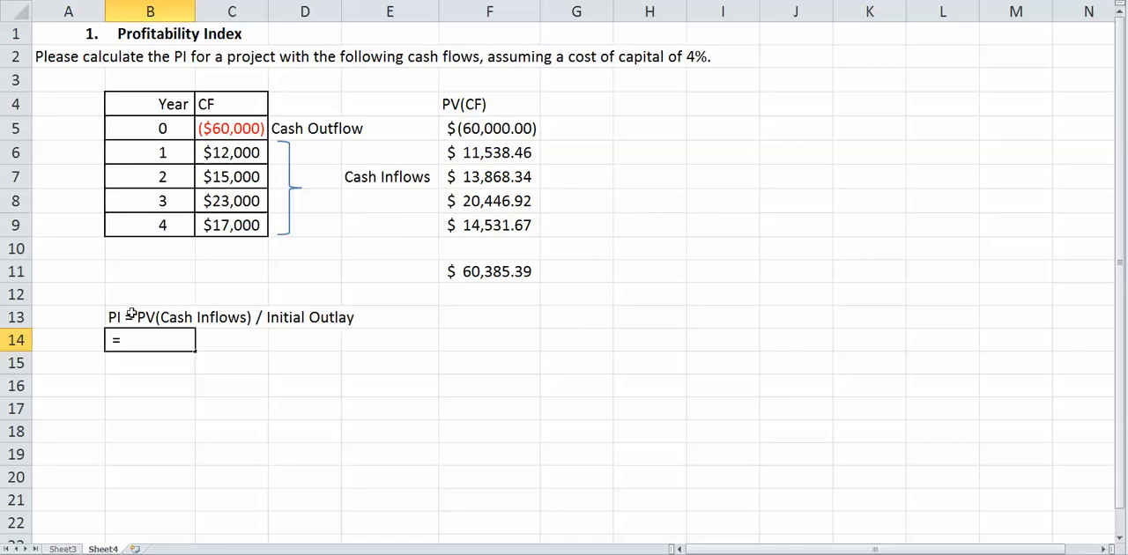
text(60385.39 /)
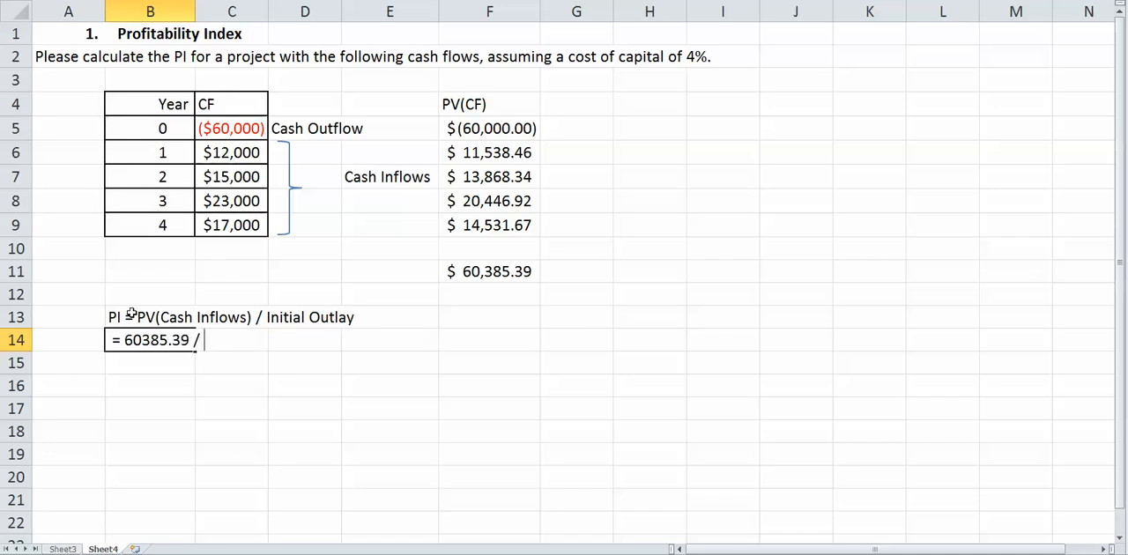
text(60,)
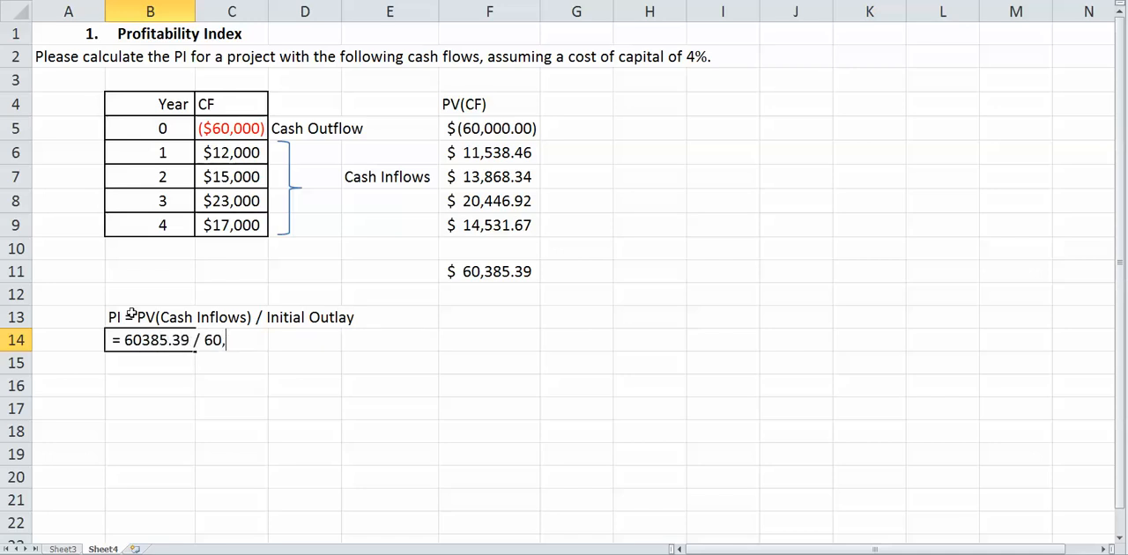
text(000)
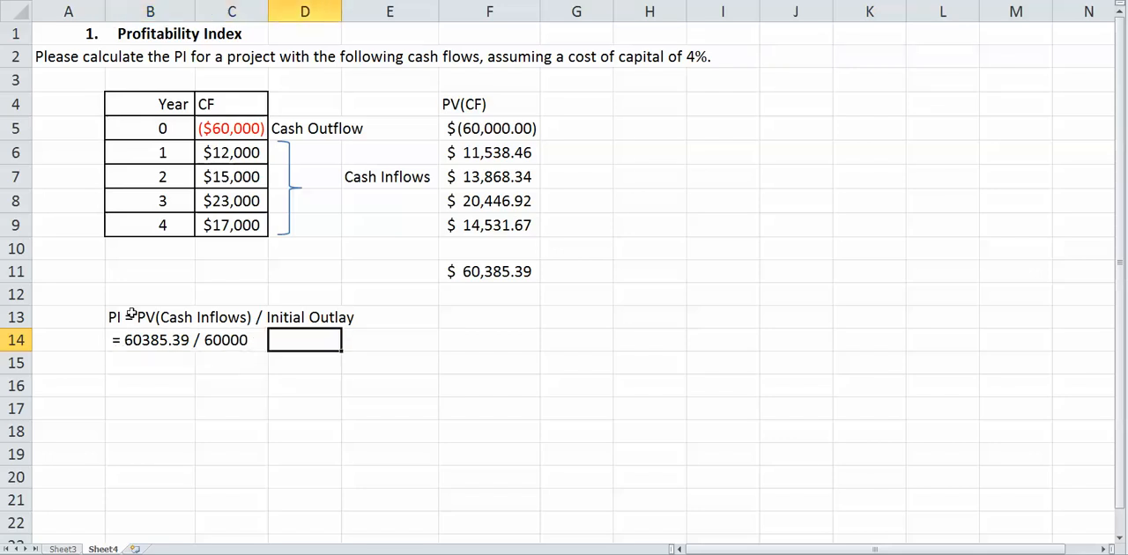
Compute the profitability index in D14 as summed PVs over the outlay, showing 1.00642 in General format
text(=F12)
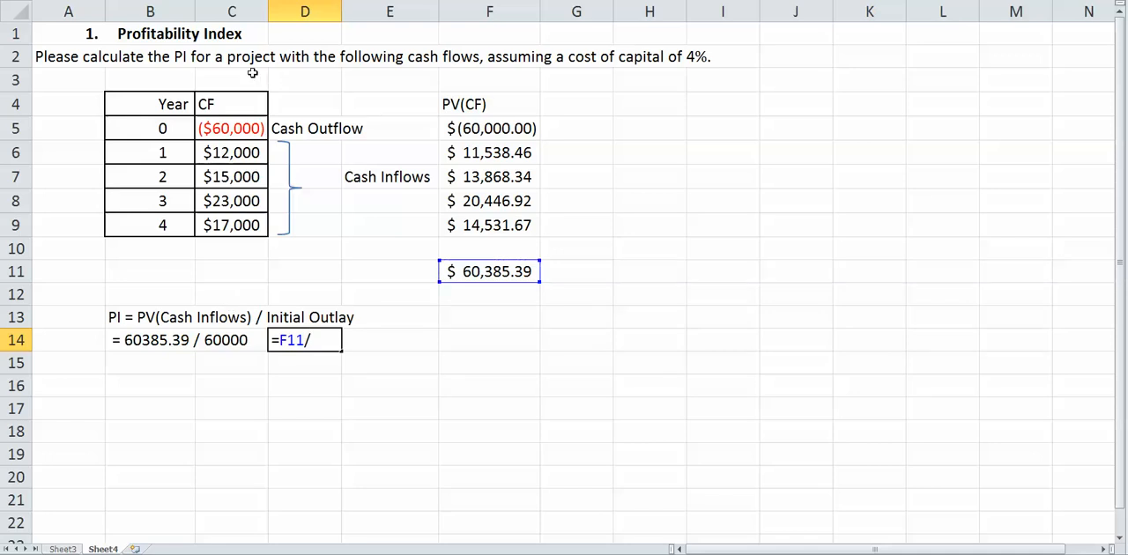
text(-)
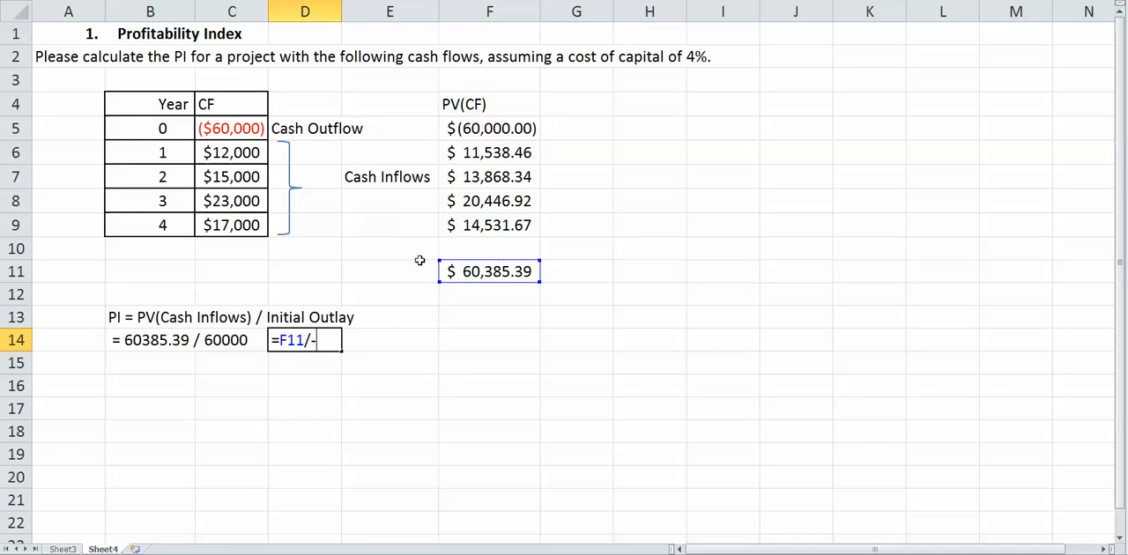
key(Return)
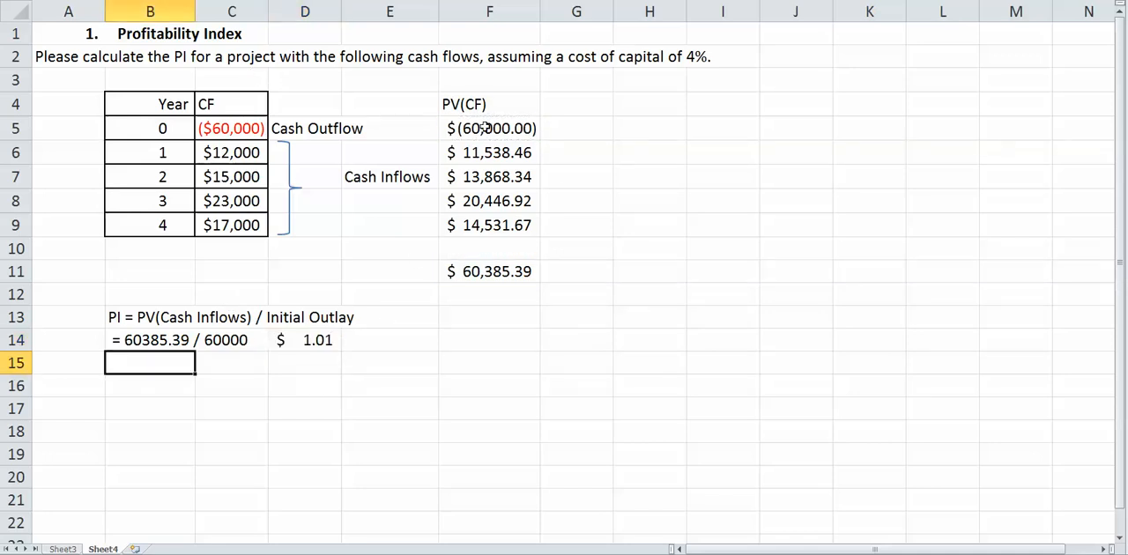
click(305, 340)
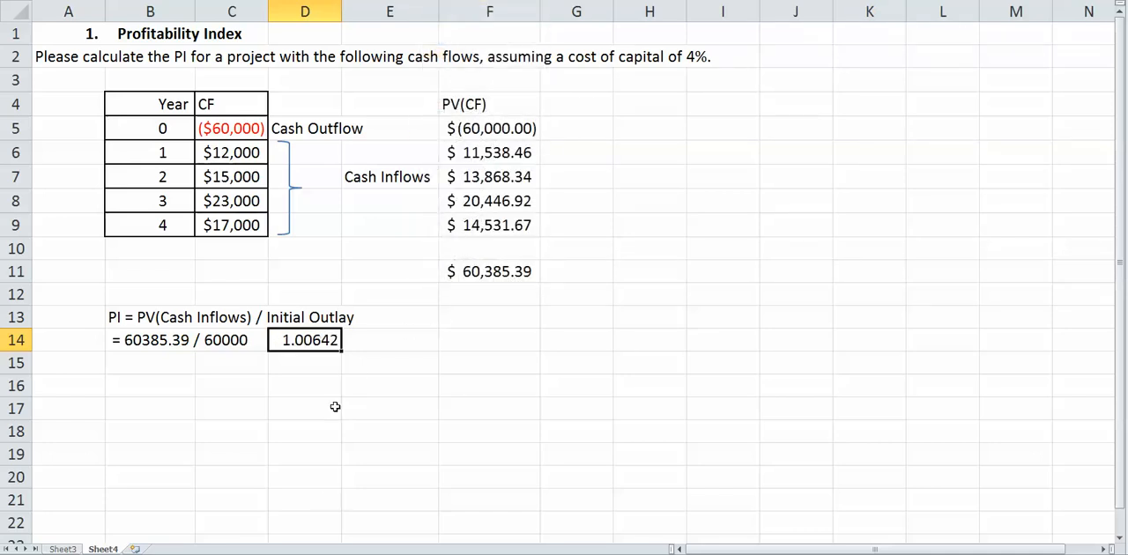
click(305, 409)
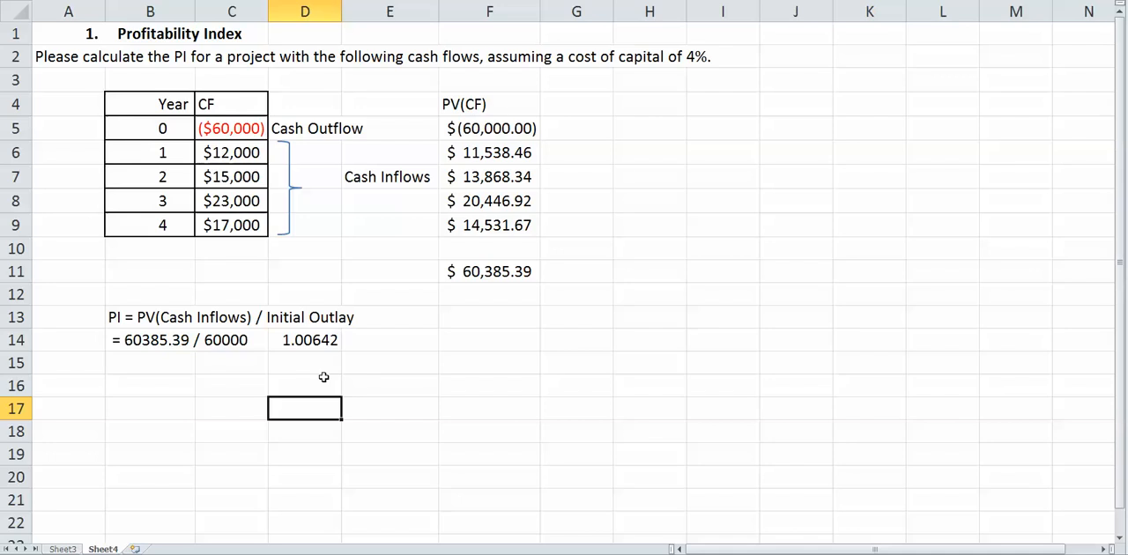